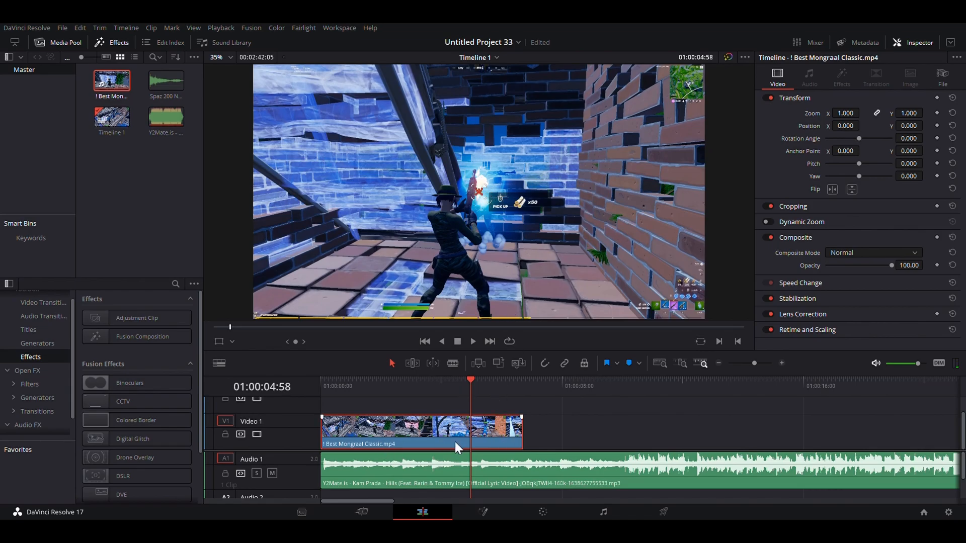
# - Audition the song at several timeline points to locate its beat drop
pyautogui.click(601, 387)
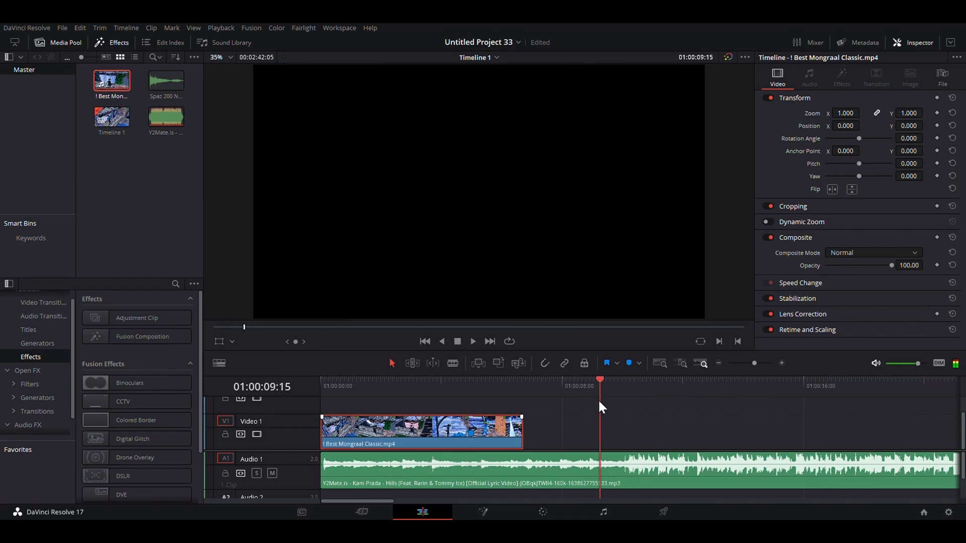
pyautogui.click(472, 341)
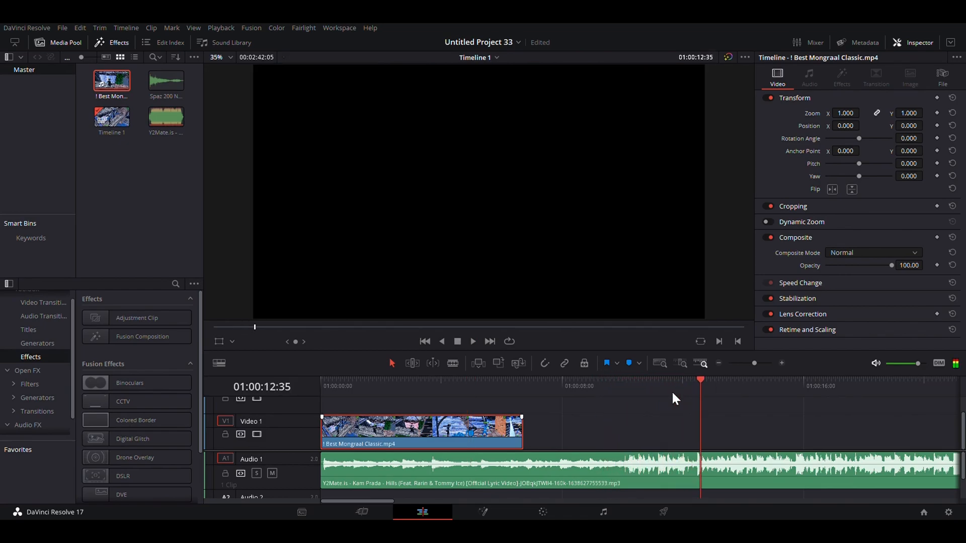
pyautogui.click(637, 381)
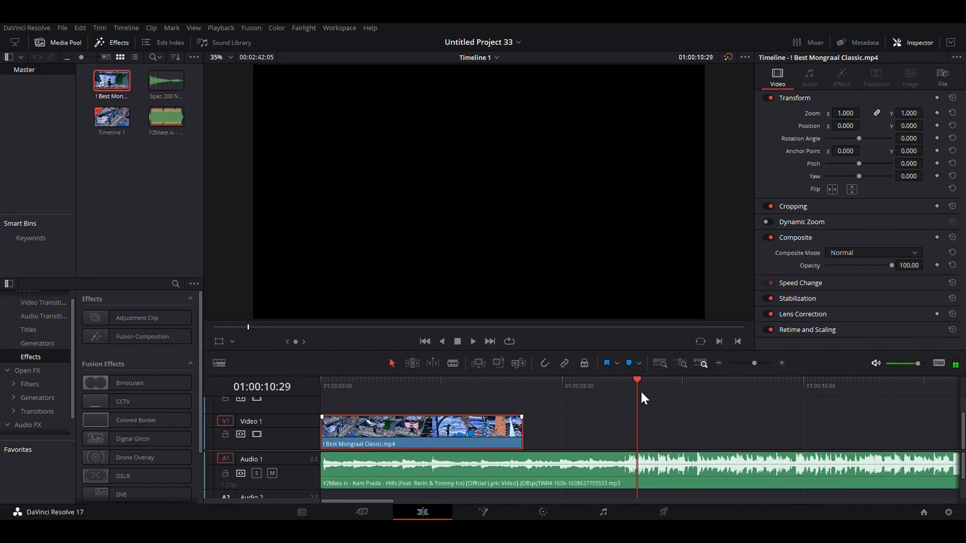
pyautogui.moveTo(641, 393)
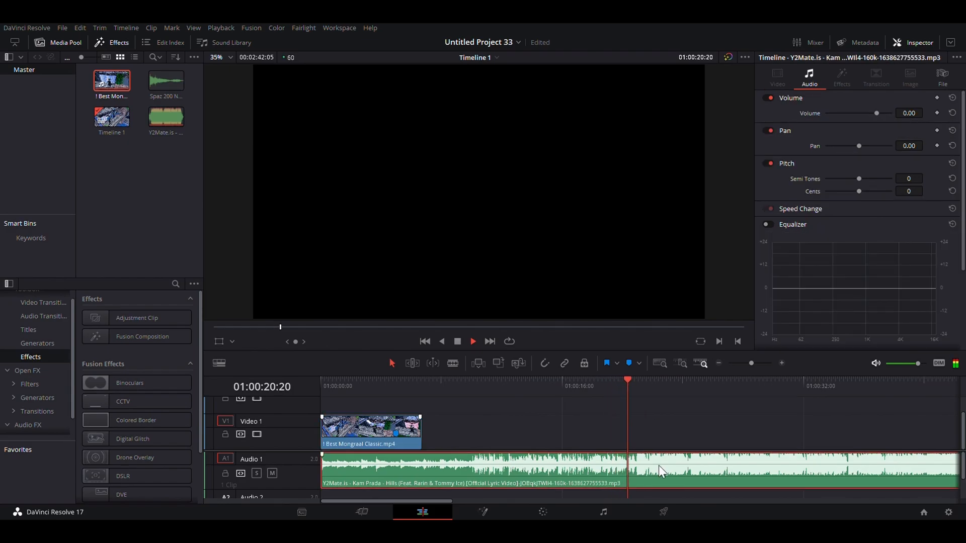
# - Trim the song so its beat drop sits near the timeline start under the gameplay clip
pyautogui.click(638, 386)
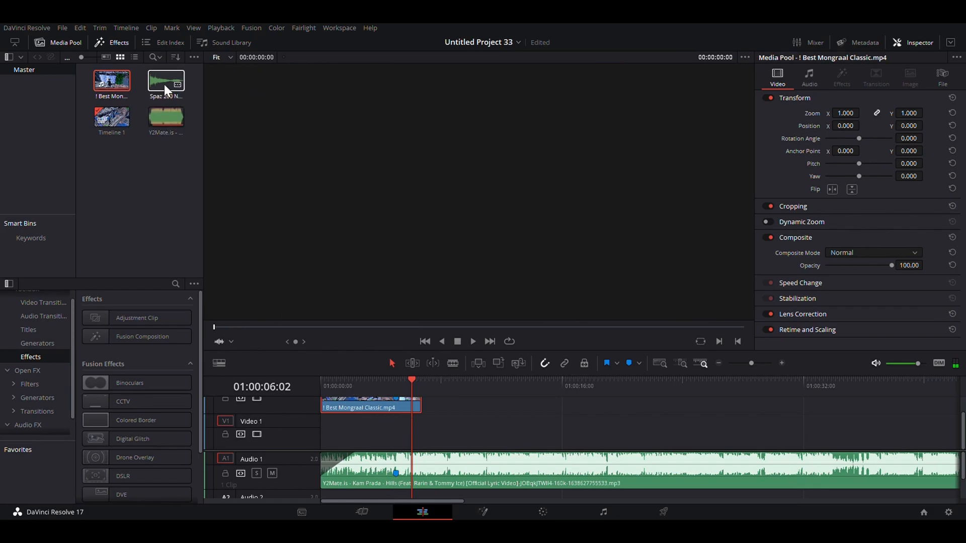
# - Place Spaz 200 No Shield.mp3 on track A2 under the clip and zoom the timeline
pyautogui.click(369, 408)
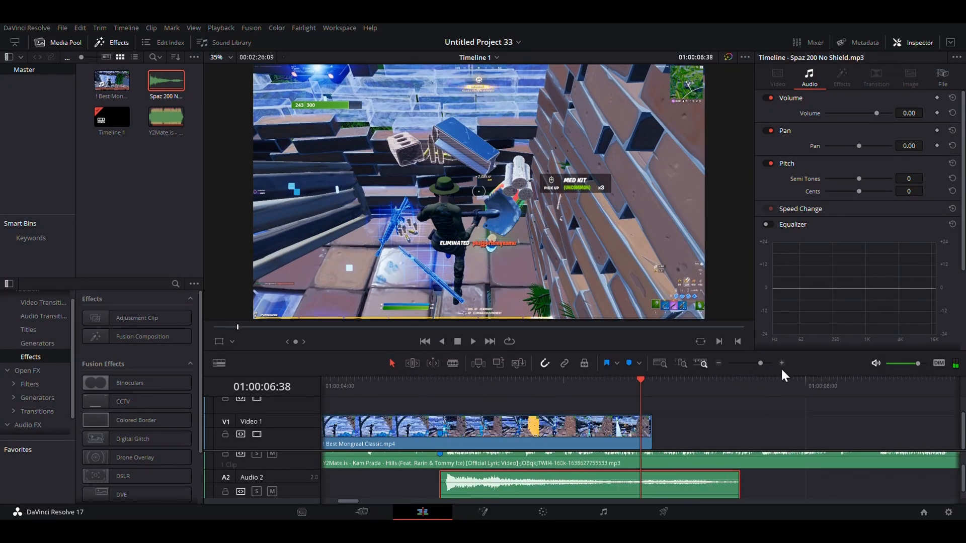
pyautogui.click(682, 463)
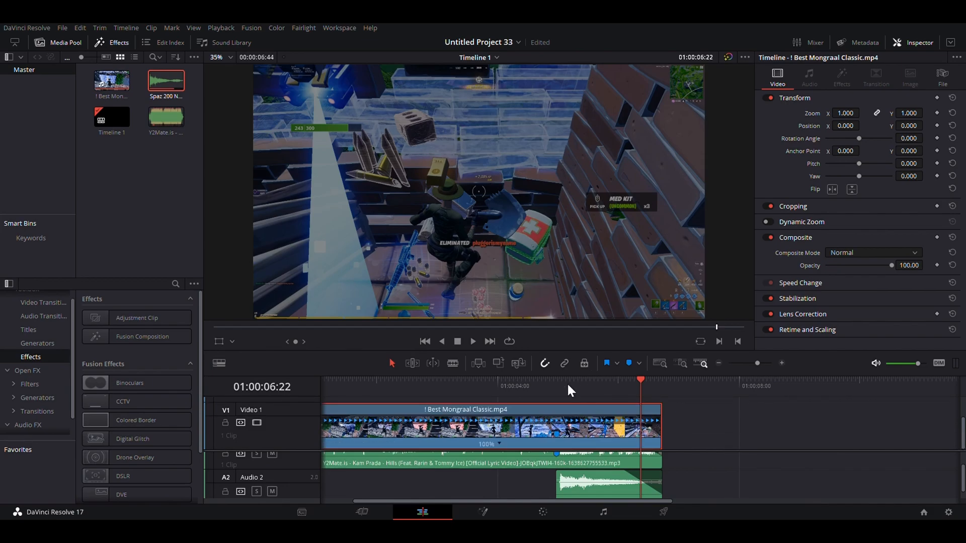
# - Add speed points at Marker 1 to divide the gameplay clip into retime sections
pyautogui.click(555, 381)
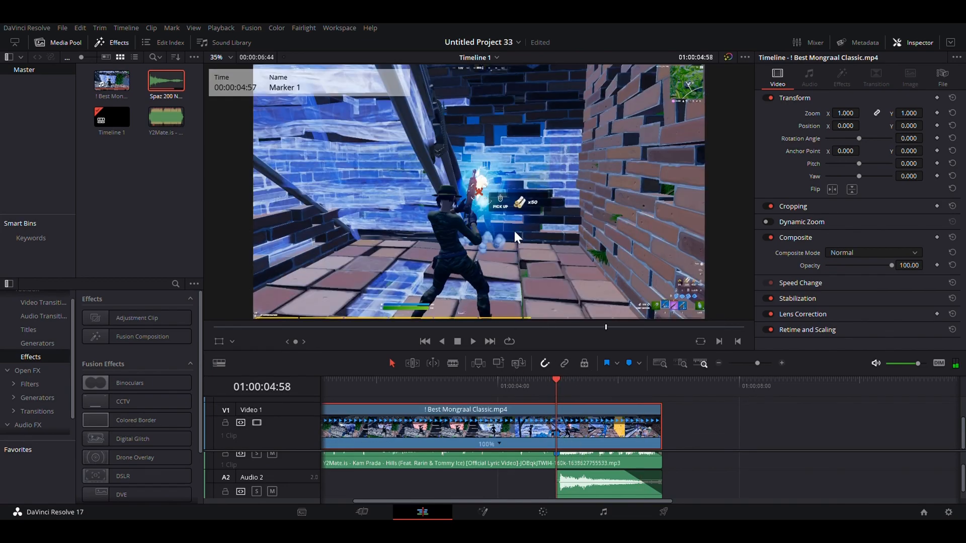
pyautogui.moveTo(500, 453)
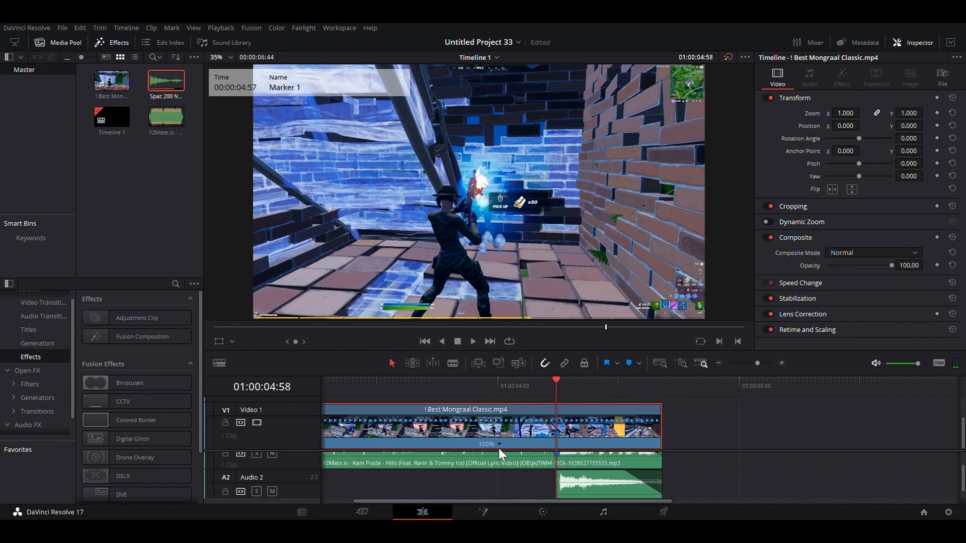
pyautogui.moveTo(524, 446)
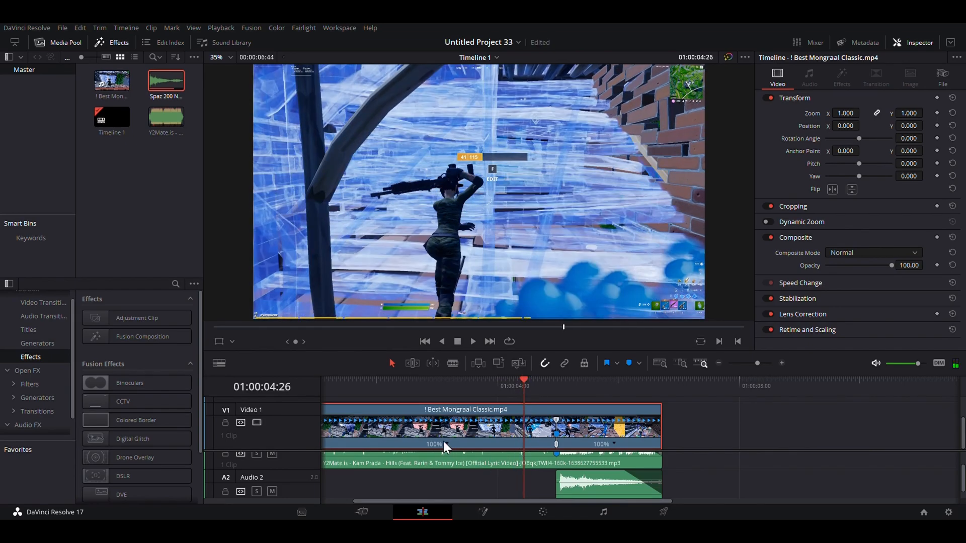
pyautogui.moveTo(459, 447)
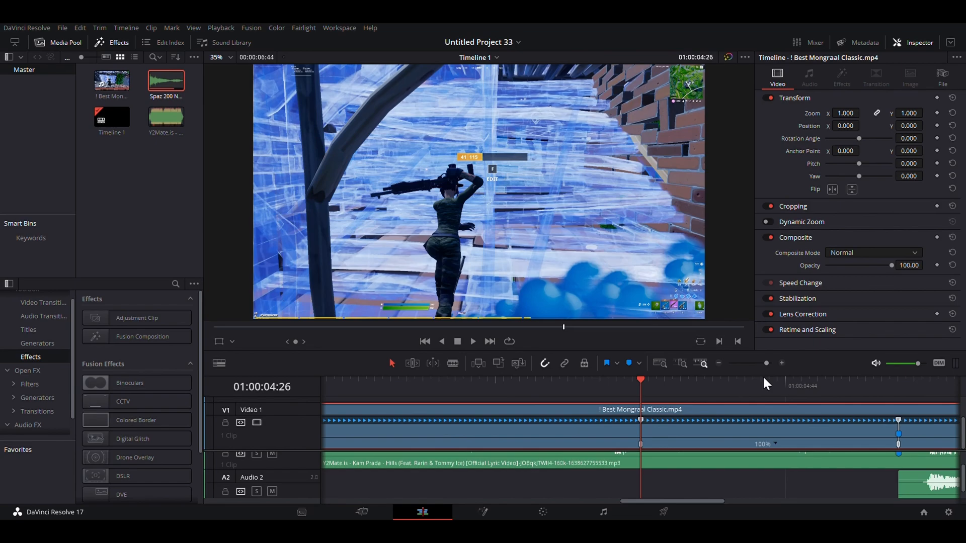
pyautogui.click(801, 386)
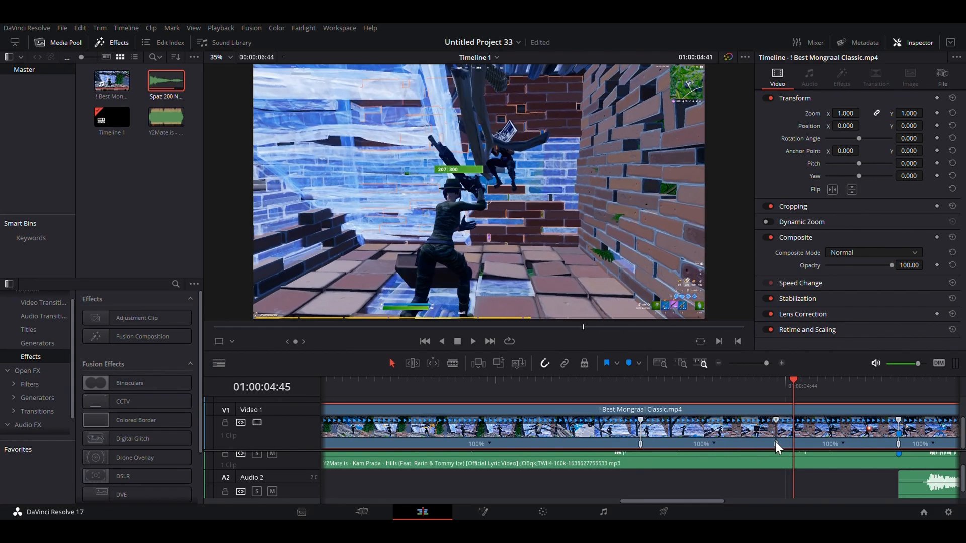
pyautogui.moveTo(715, 450)
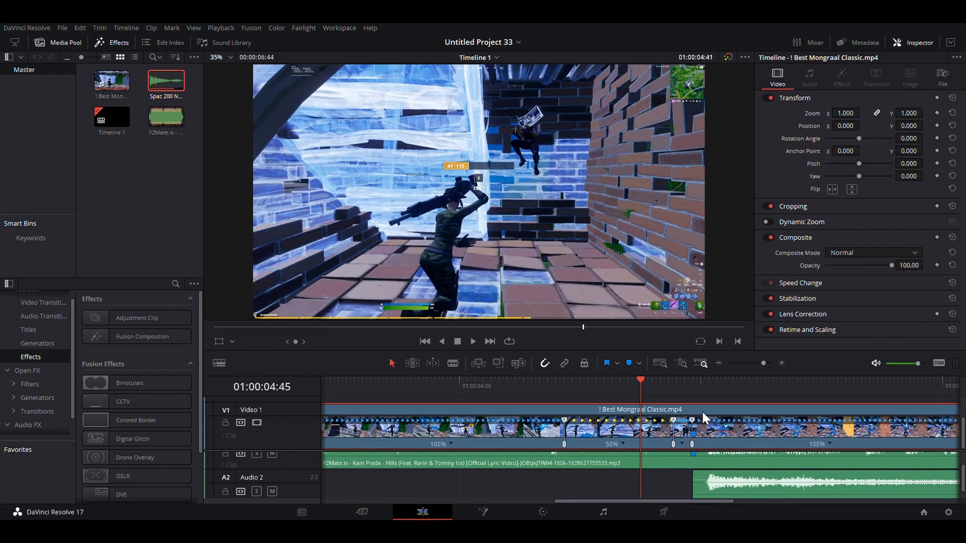
pyautogui.moveTo(861, 473)
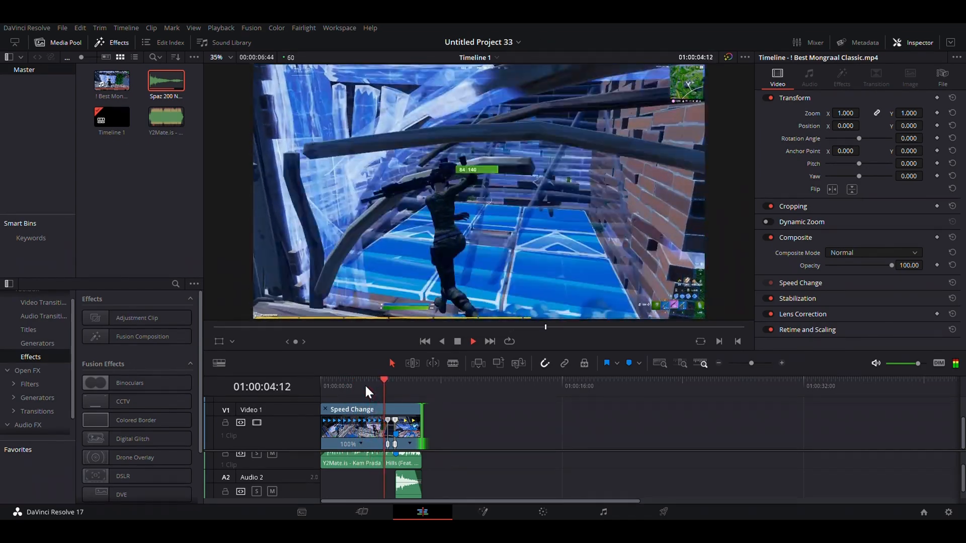
# - Set the clip's Retime Process to Optical Flow with a Smoother resize filter
pyautogui.click(377, 387)
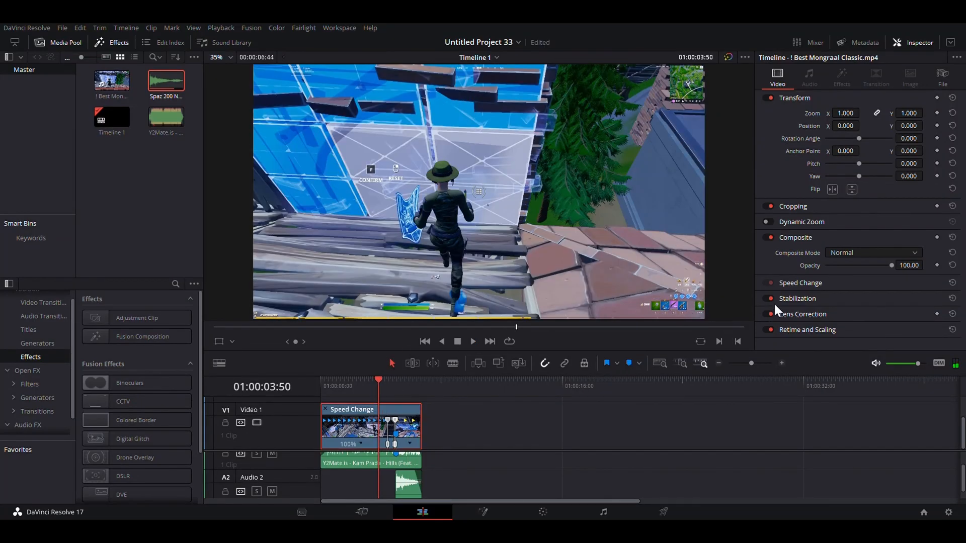
pyautogui.moveTo(885, 345)
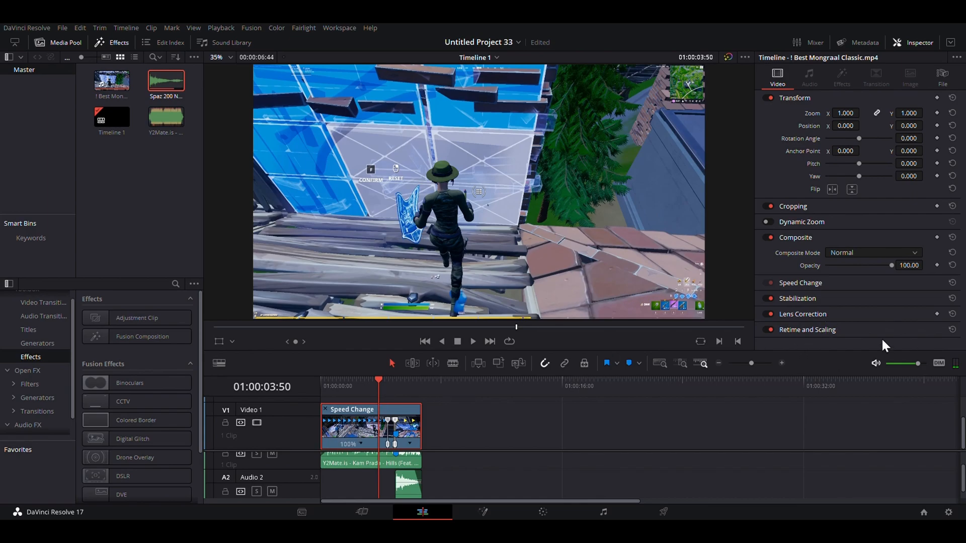
pyautogui.click(808, 330)
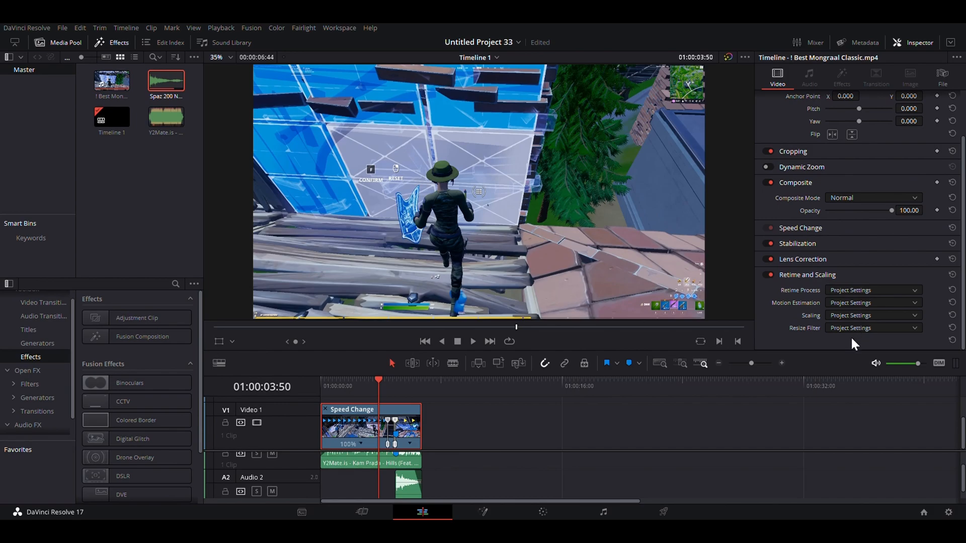
pyautogui.click(872, 290)
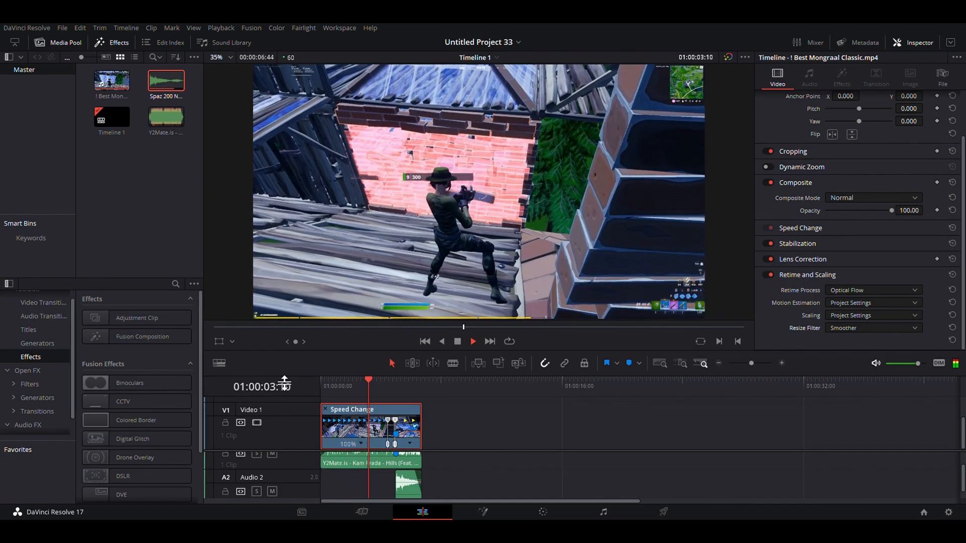
pyautogui.click(399, 380)
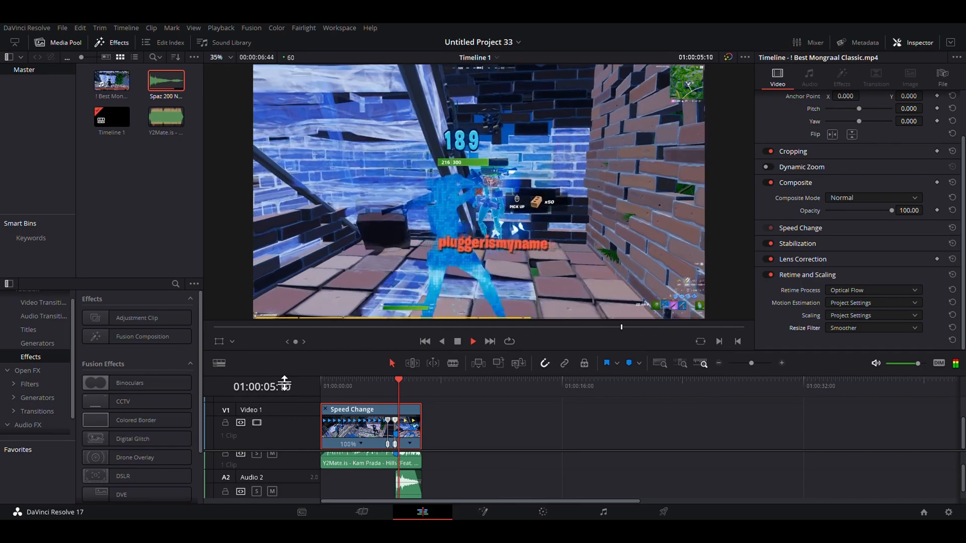
pyautogui.click(422, 380)
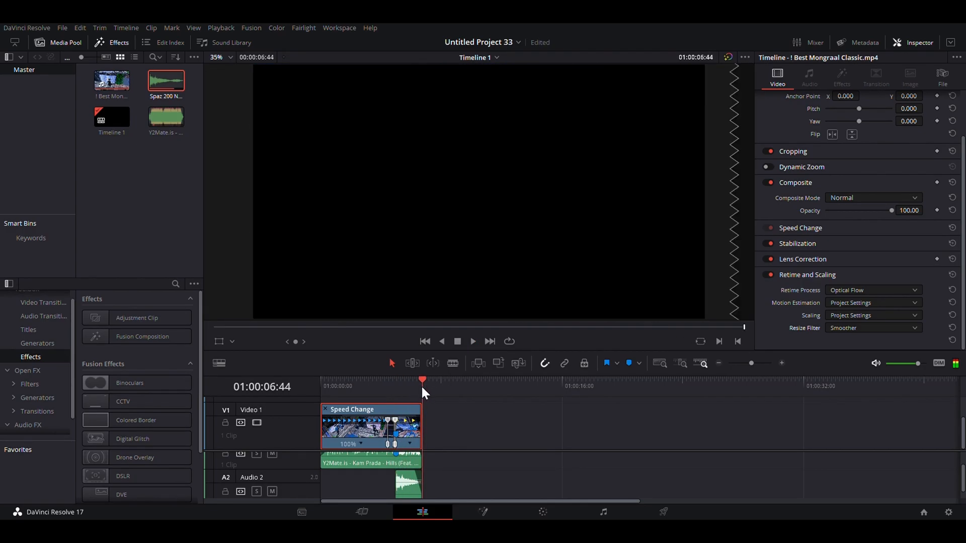
pyautogui.click(395, 380)
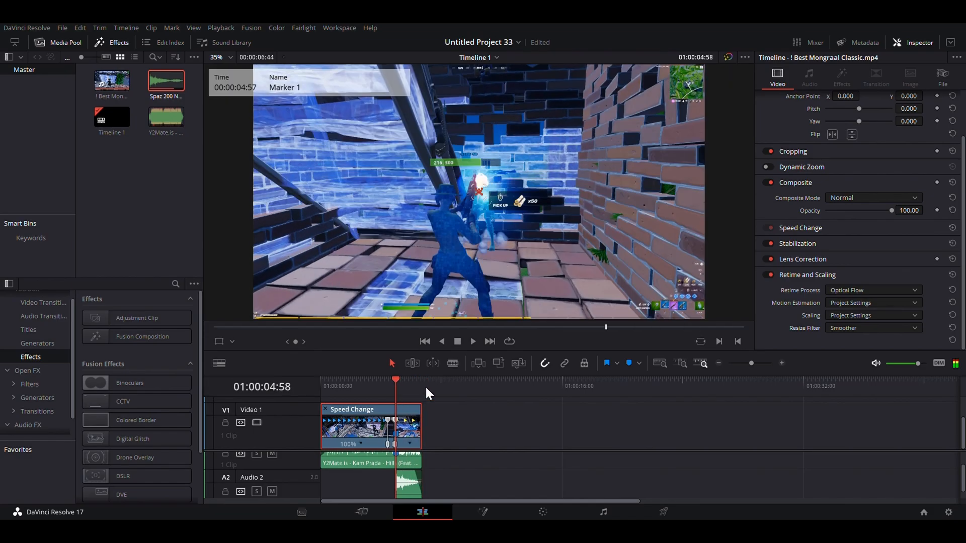
pyautogui.moveTo(195, 211)
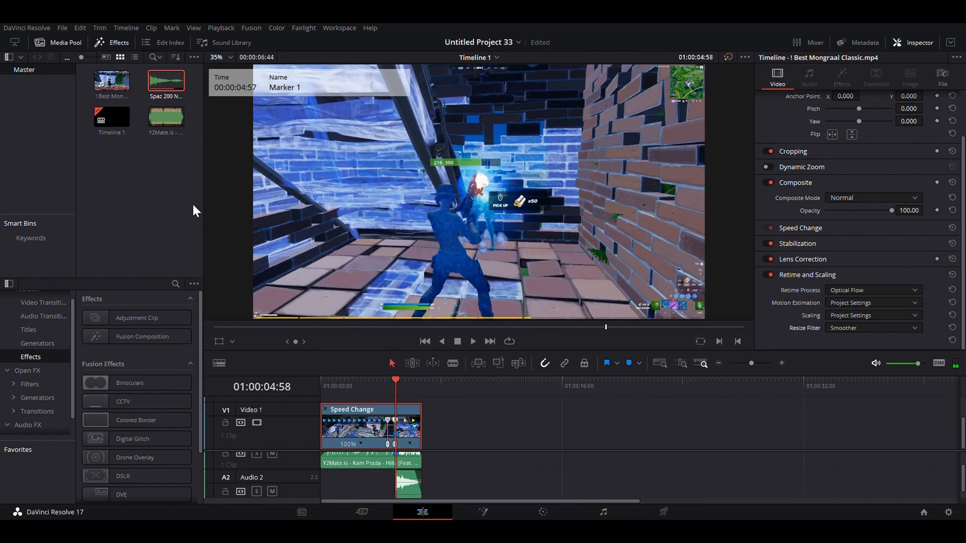